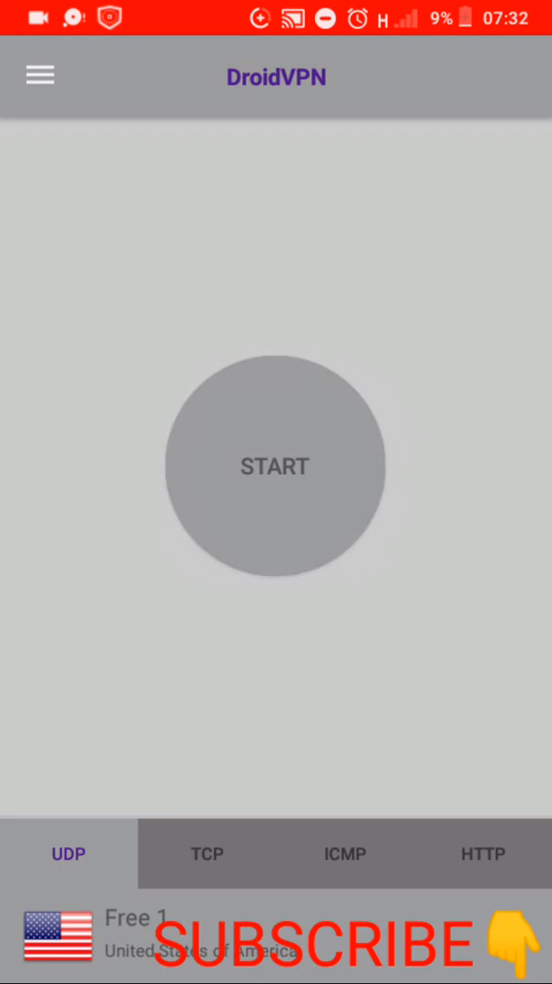
Step: Retry the VPN connection several times until the no-internet notice, then open the side menu
click(275, 467)
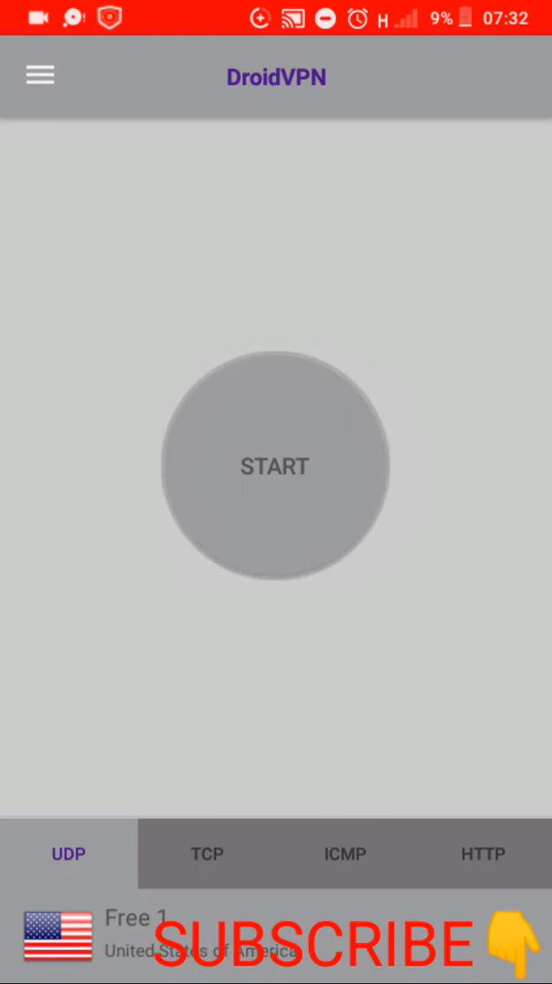
click(275, 466)
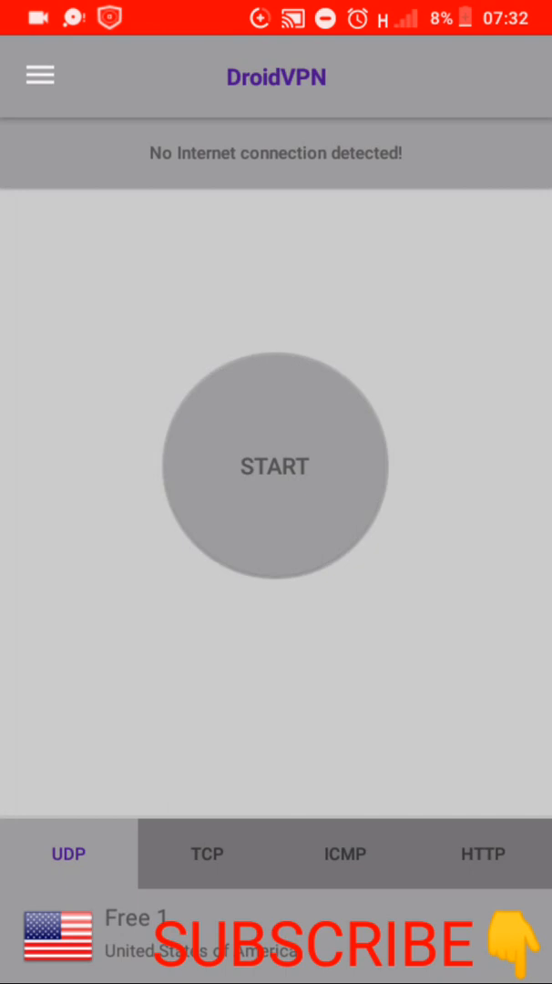
click(39, 76)
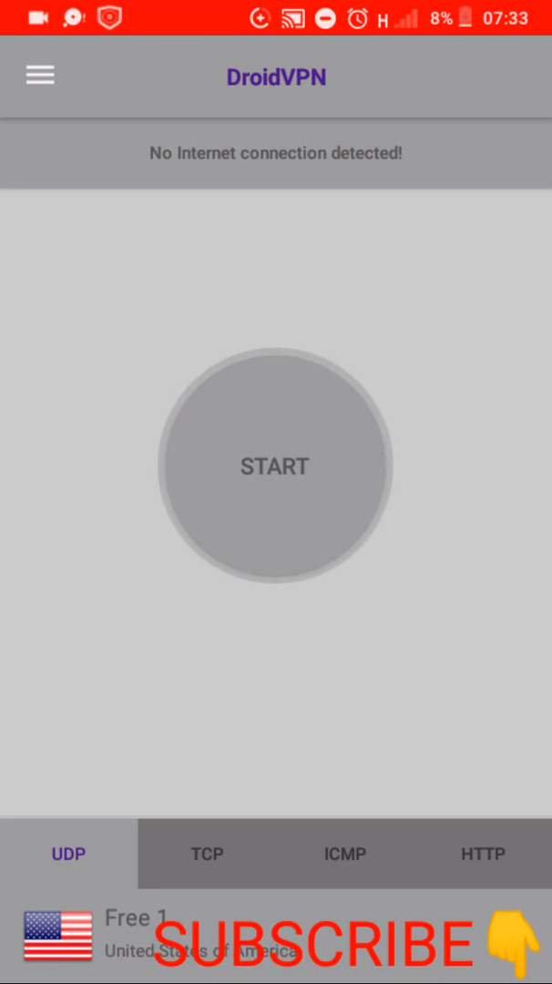
click(40, 75)
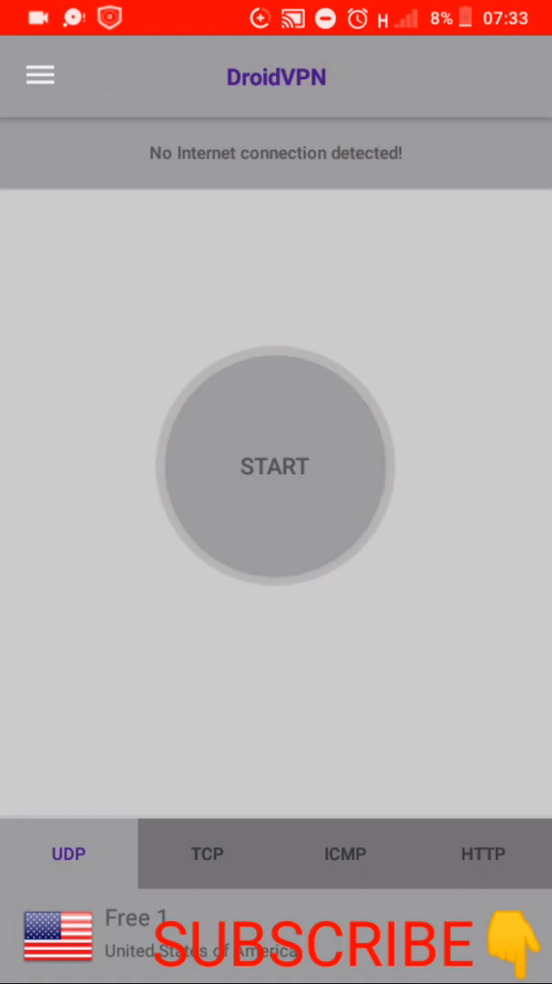
click(275, 467)
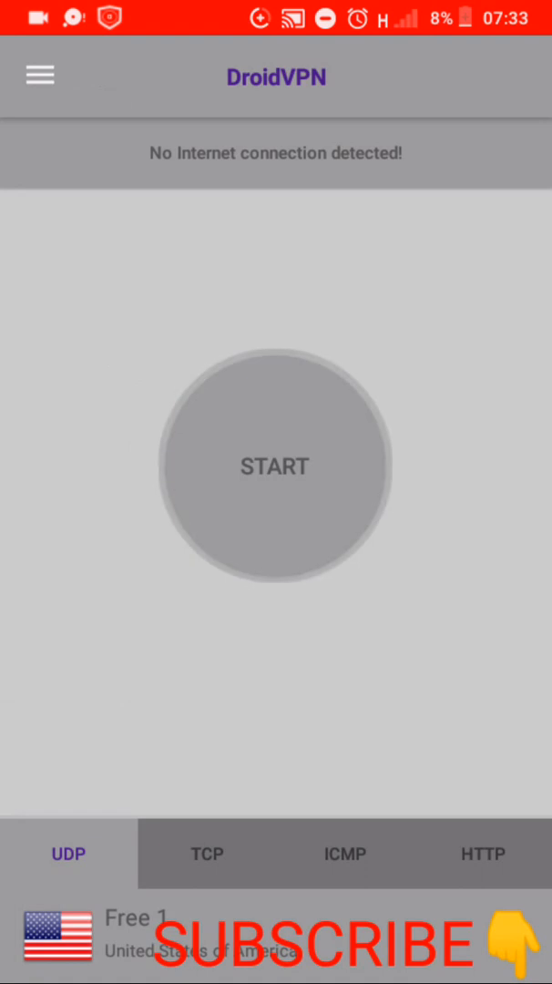
click(40, 75)
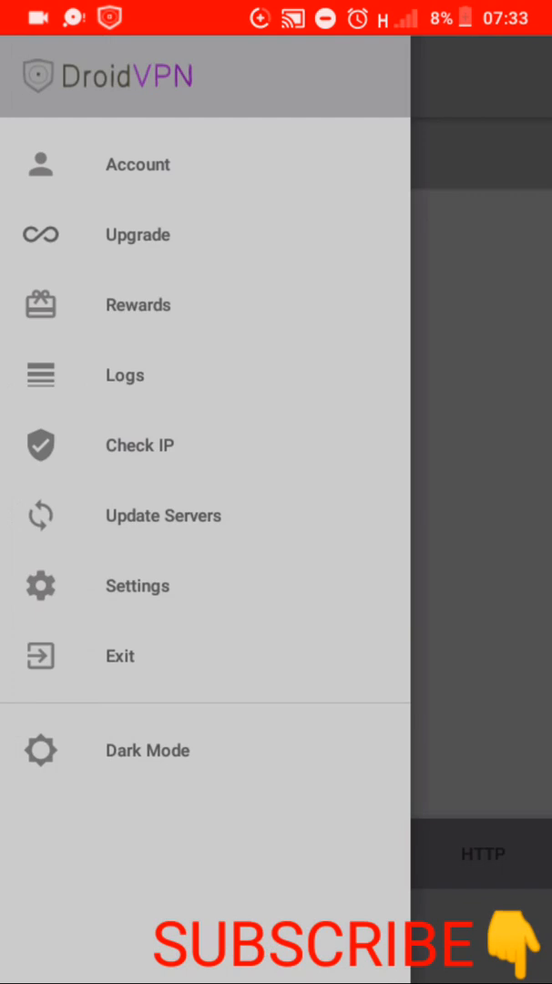
Step: In UDP Settings, set Remote UDP Port to 8080 and RCount to 11
click(138, 585)
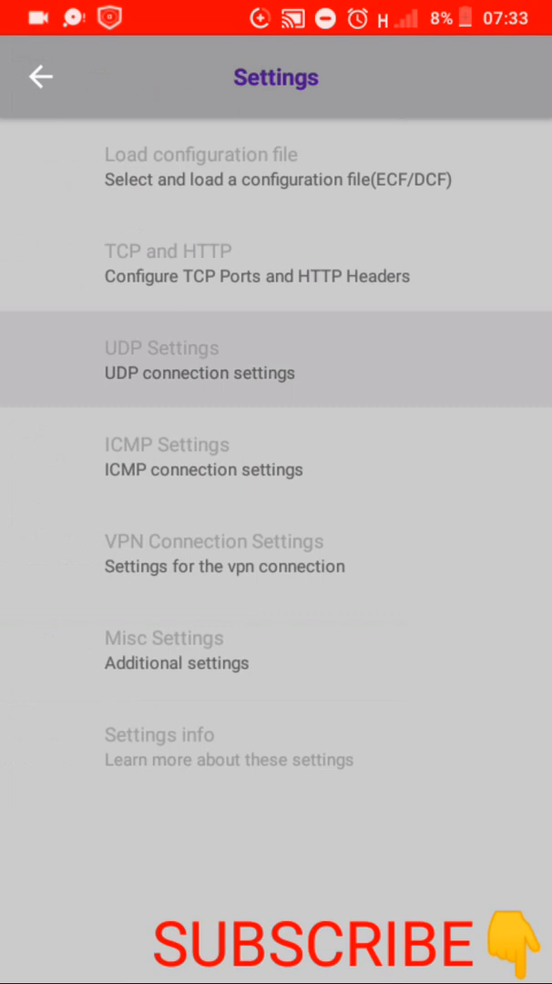
click(200, 360)
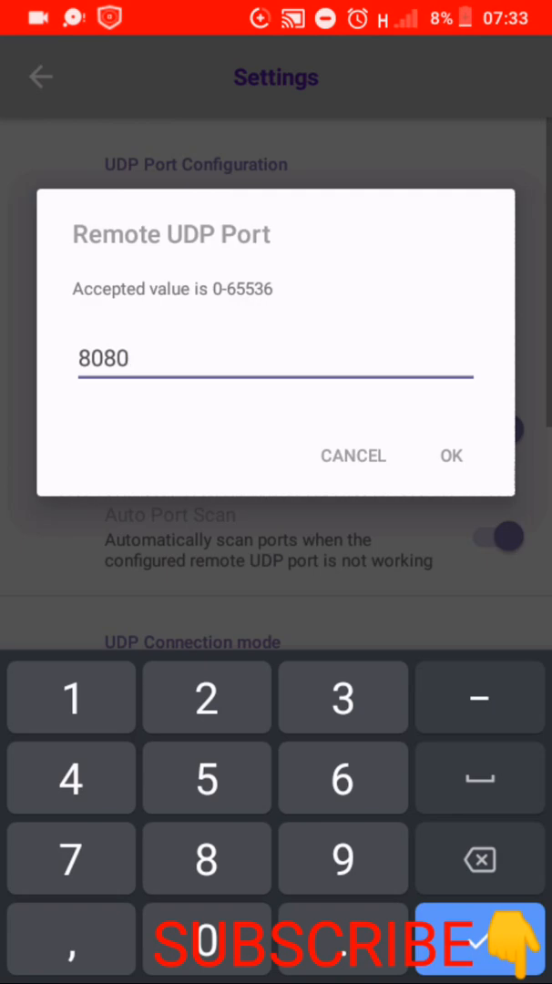
click(128, 358)
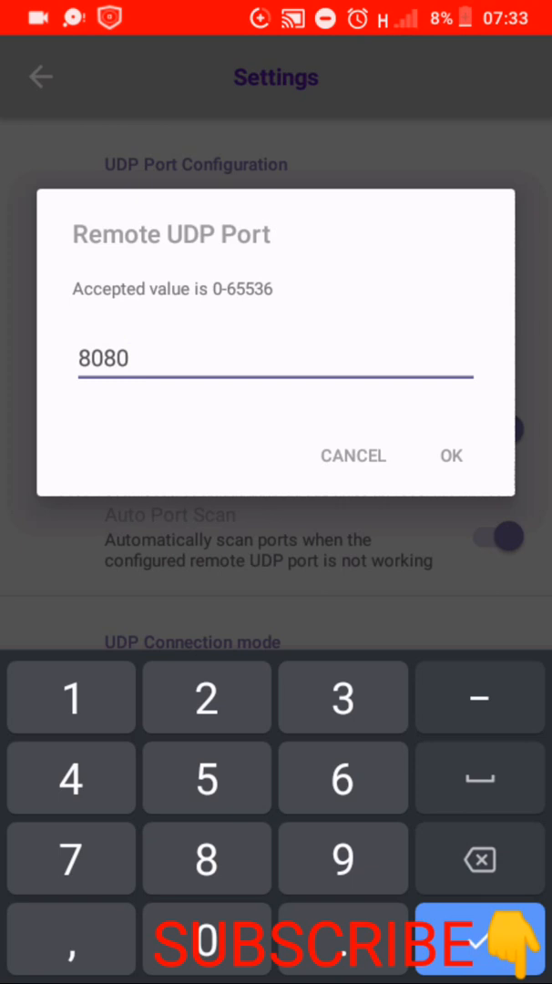
click(451, 455)
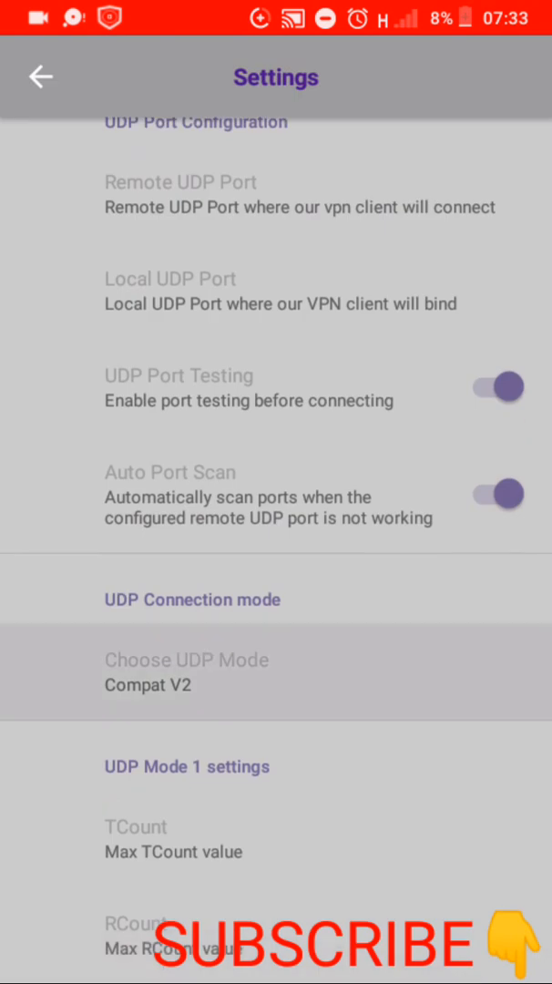
click(186, 672)
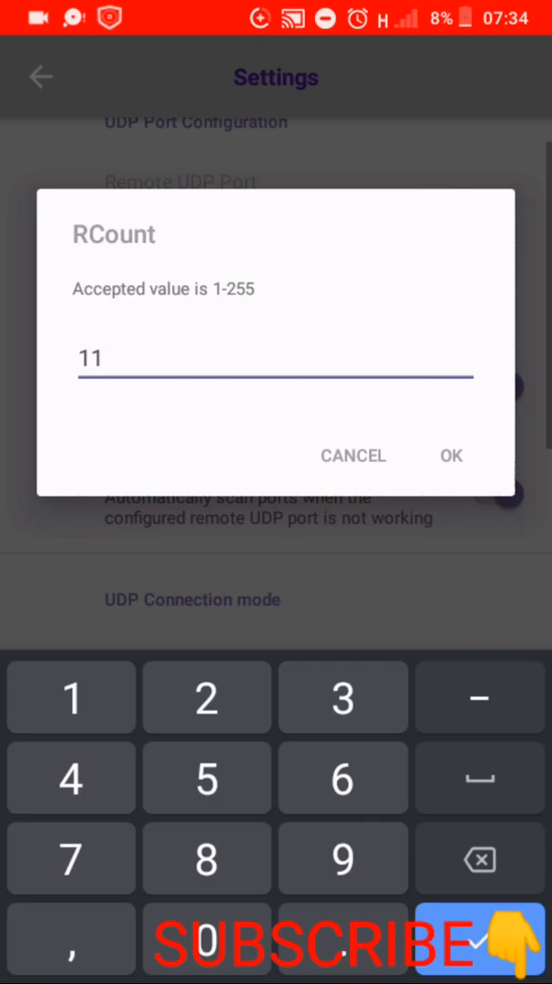
click(450, 455)
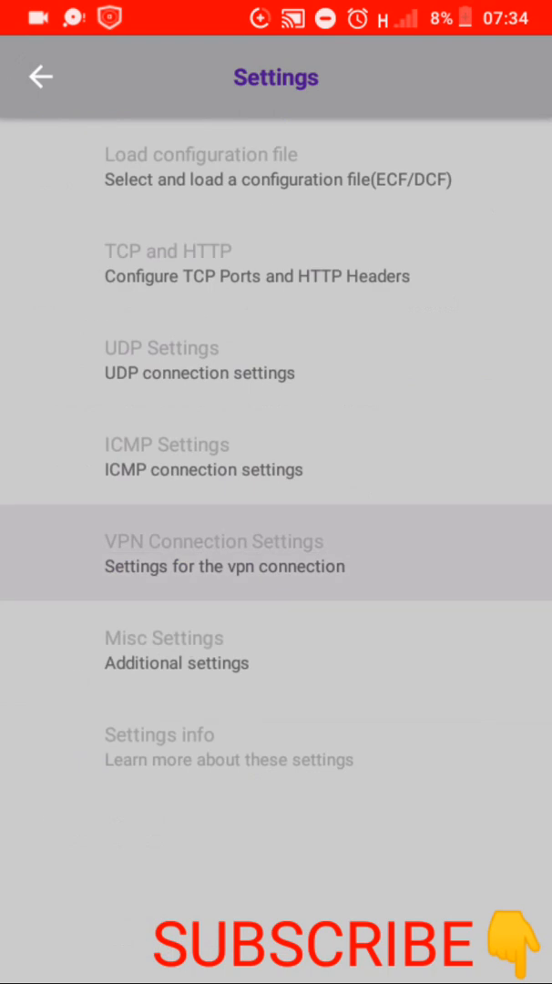
Step: Change the VPN connection's Tunnel MTU Size to 1440
click(225, 553)
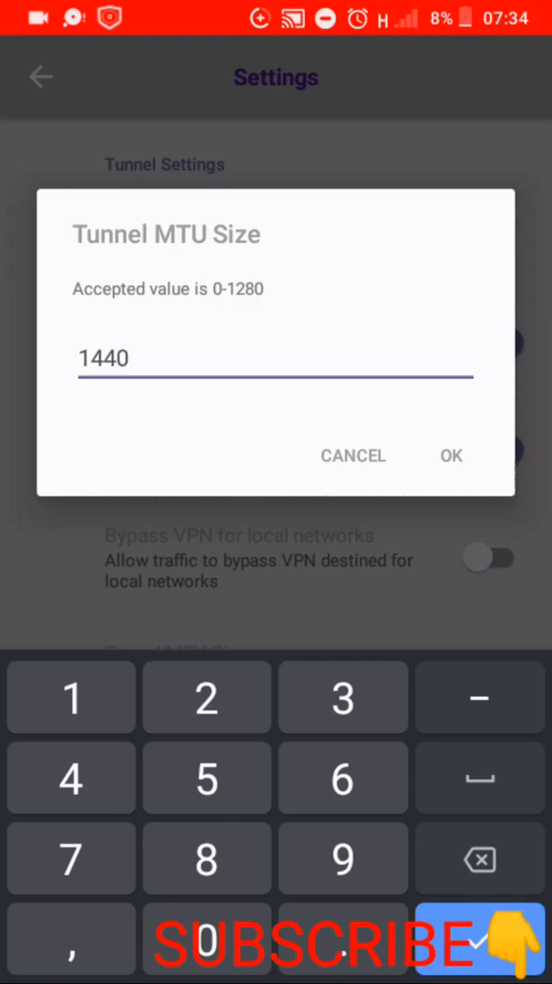
click(353, 456)
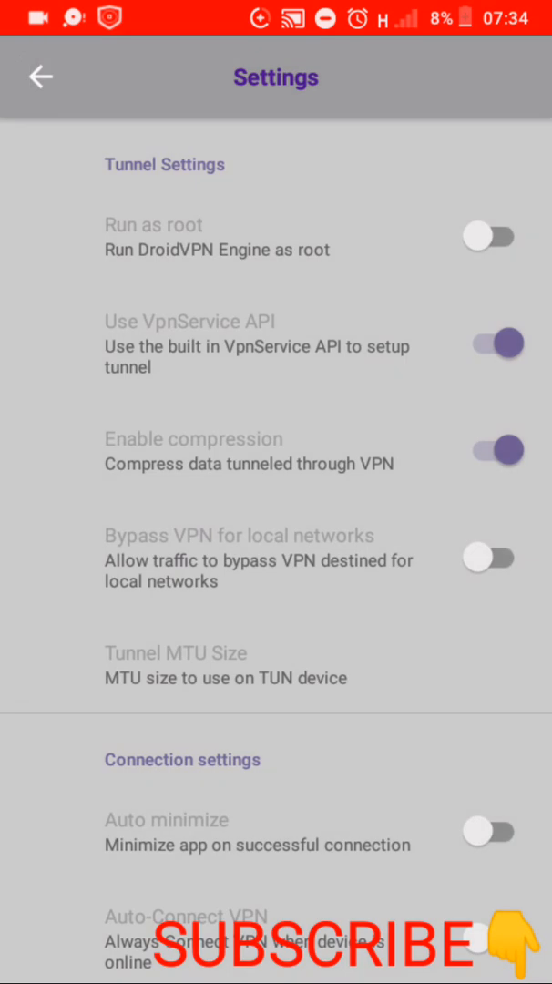
scroll(down, 3)
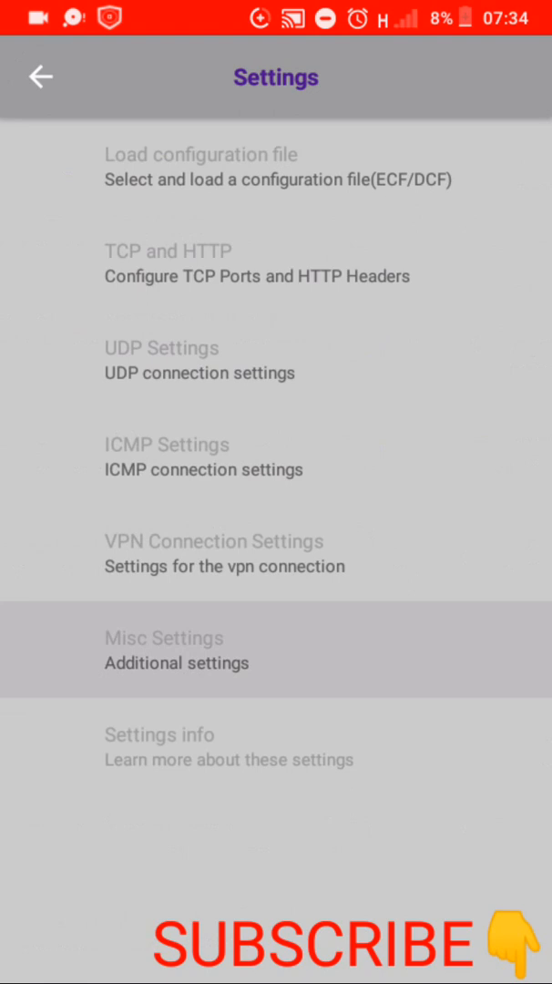
Step: Review Misc Settings with wake lock, WiFi lock and debug logs on, then reopen the side menu
click(164, 650)
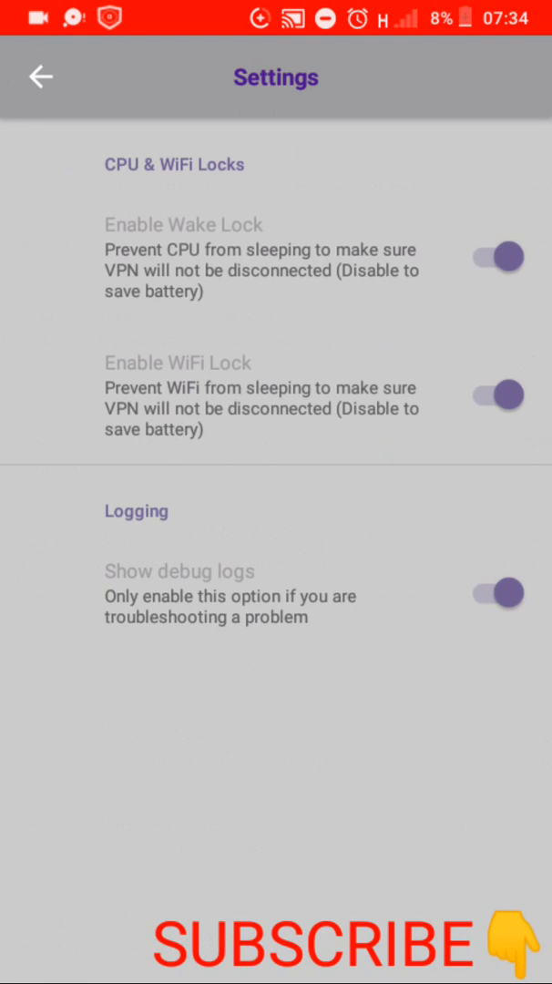
click(40, 76)
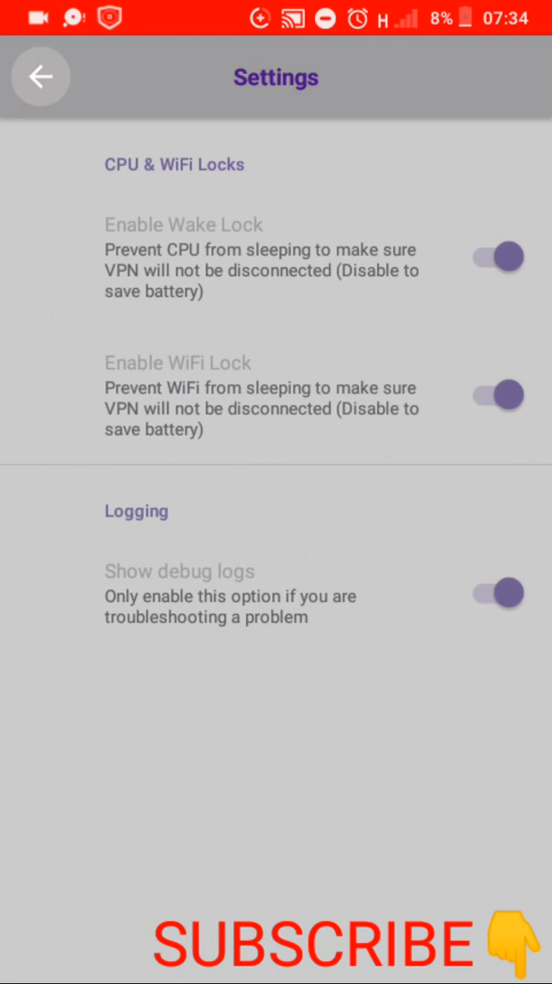
click(40, 75)
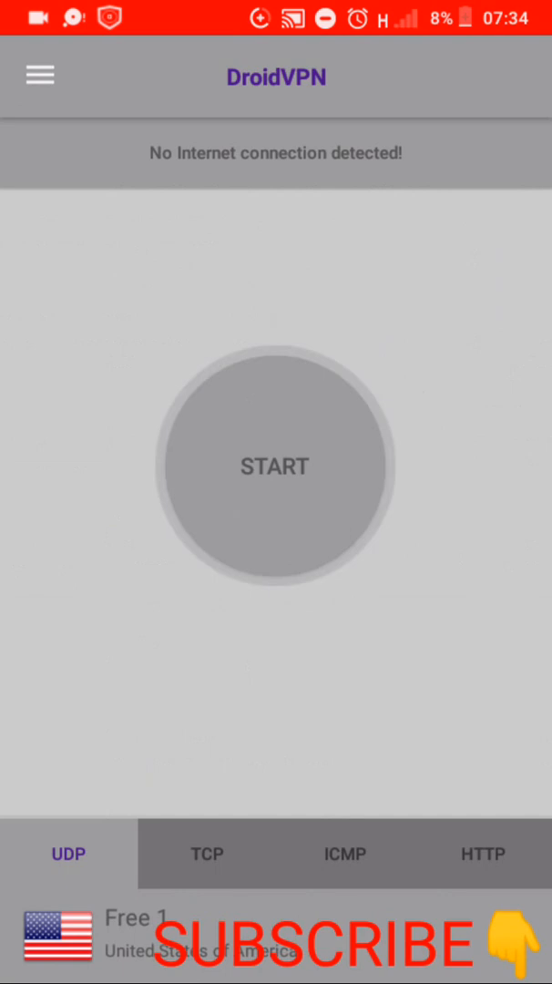
click(41, 76)
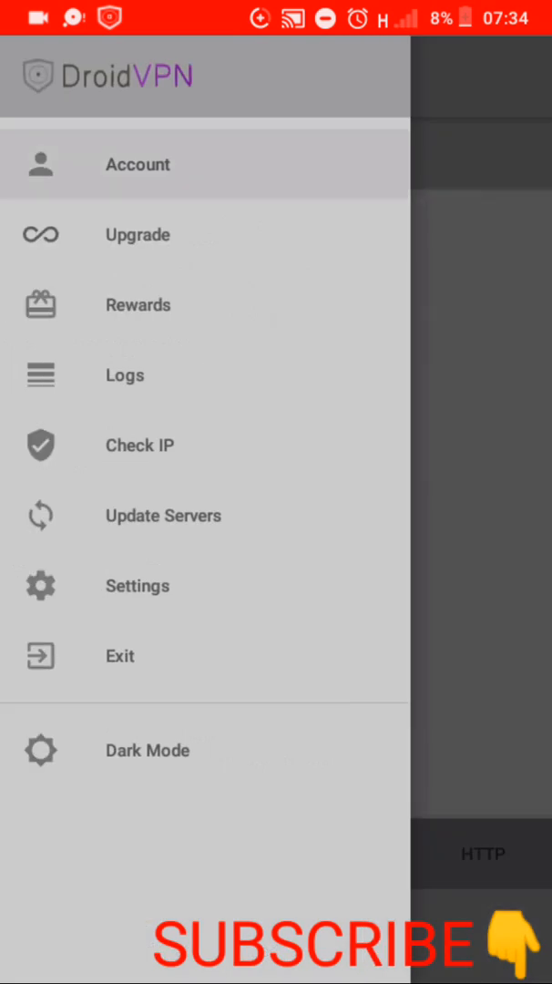
Step: Enter the account username and password on the Account page and save them
click(138, 164)
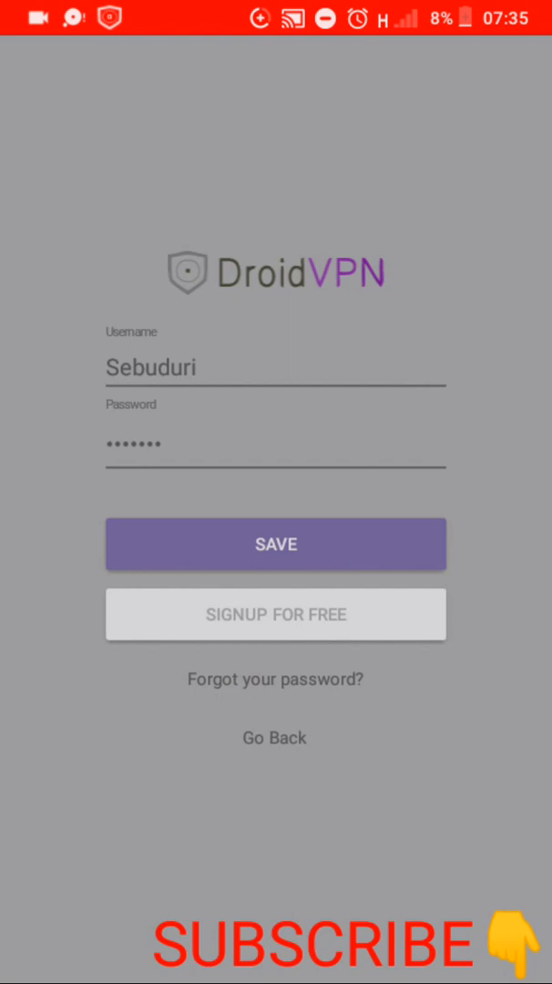
click(275, 544)
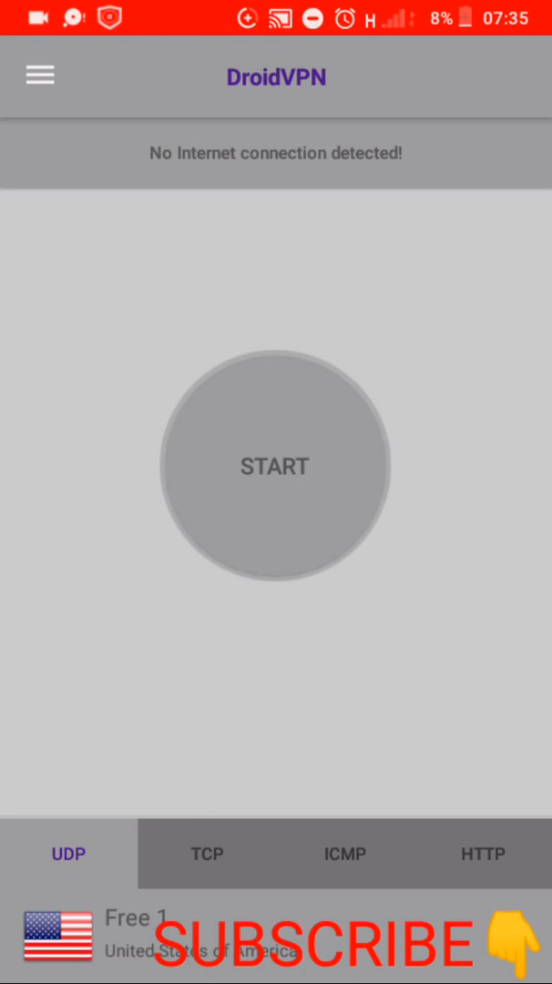
Step: Start the VPN connection, then leave for the phone's app drawer
click(275, 466)
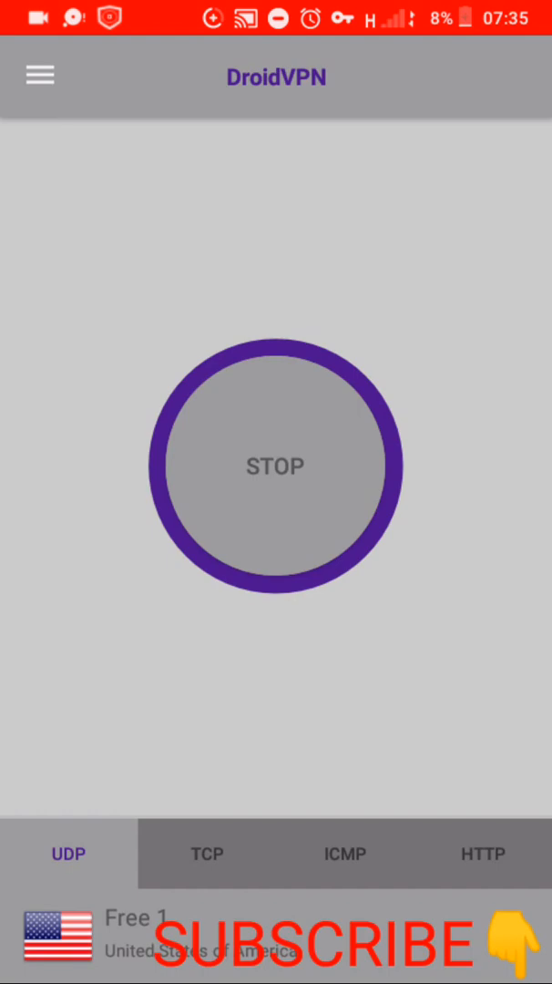
click(275, 465)
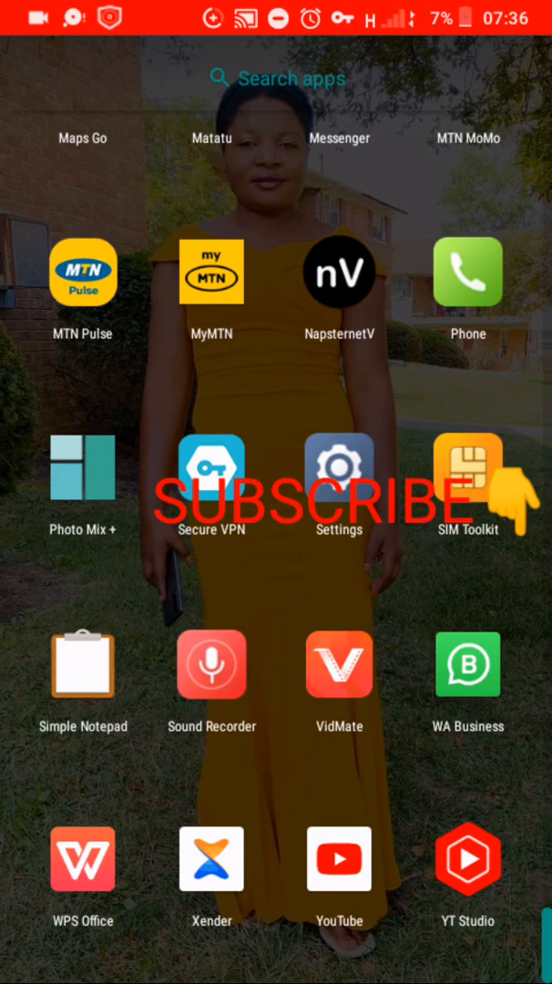
Step: Launch YouTube and scroll down through the recommended videos on Home
click(339, 858)
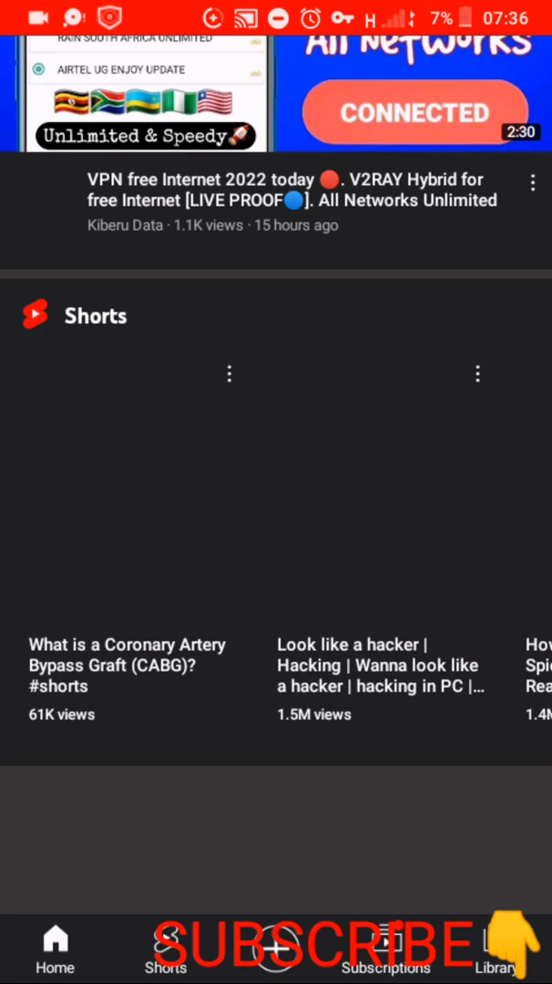
scroll(down, 3)
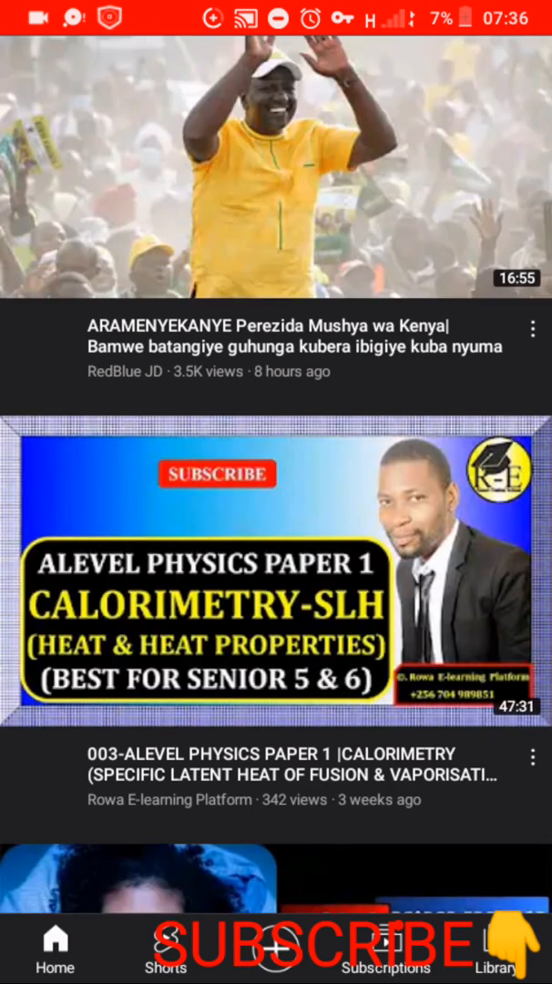
scroll(down, 3)
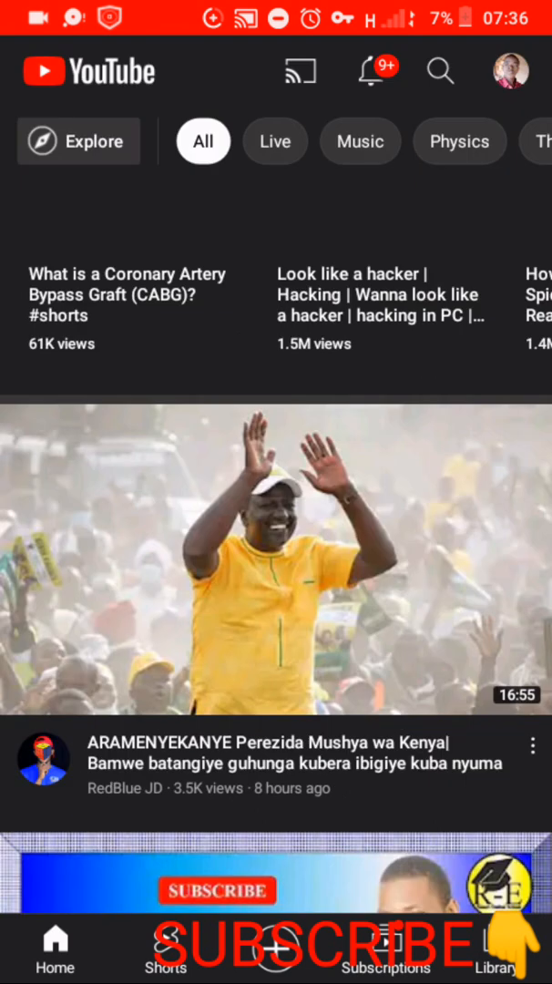
scroll(down, 3)
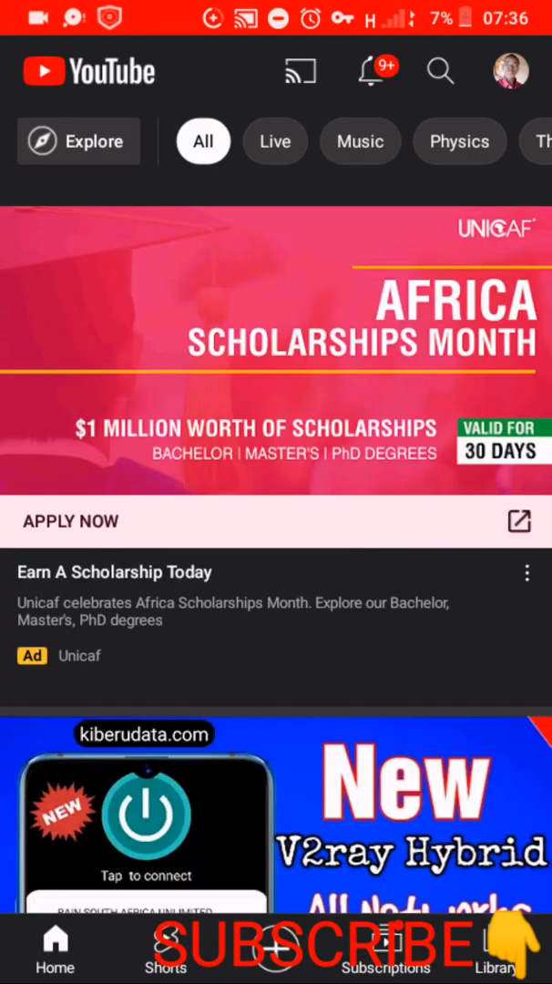